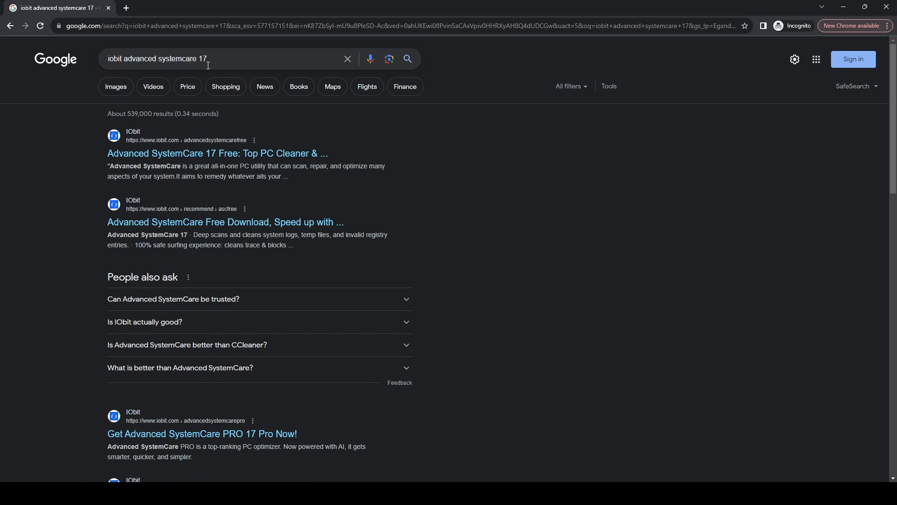
{"action": "mouse_move", "coordinate": [218, 154]}
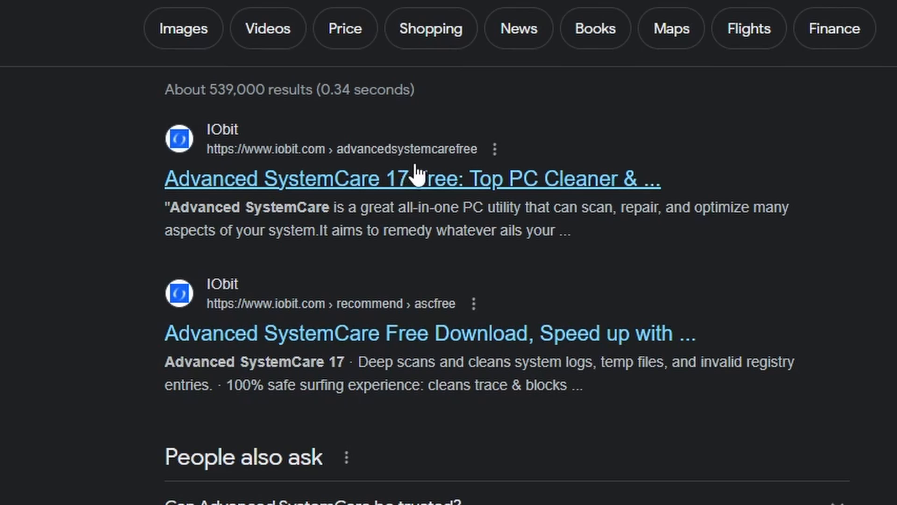
- Go to iobit.com's Advanced SystemCare 17 Free page from the first Google result
{"action": "left_click", "coordinate": [412, 177]}
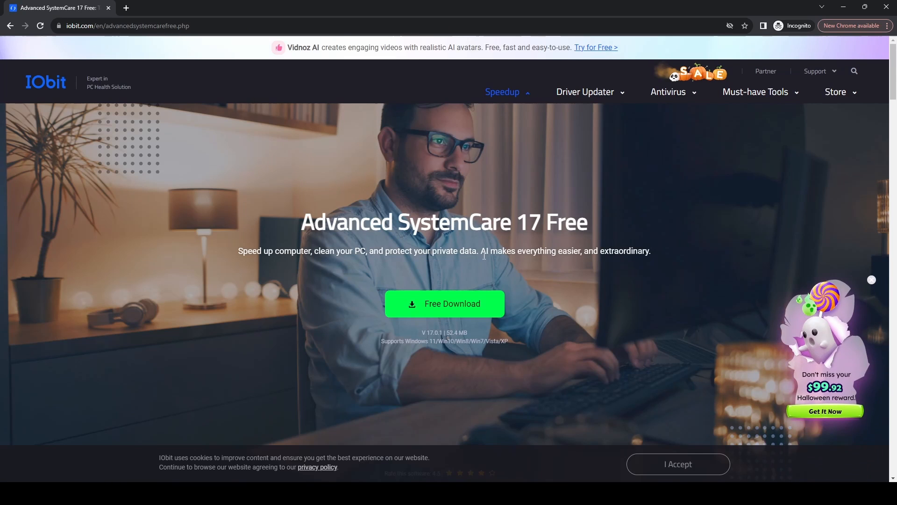
- Save the Free Download setup file to Downloads and run it from Chrome's downloads bubble
{"action": "left_click", "coordinate": [443, 302]}
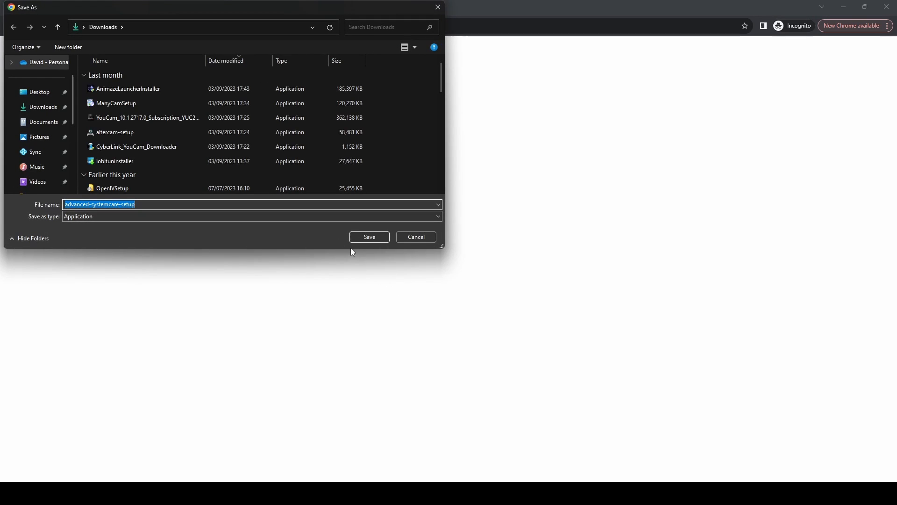
{"action": "left_click", "coordinate": [369, 237]}
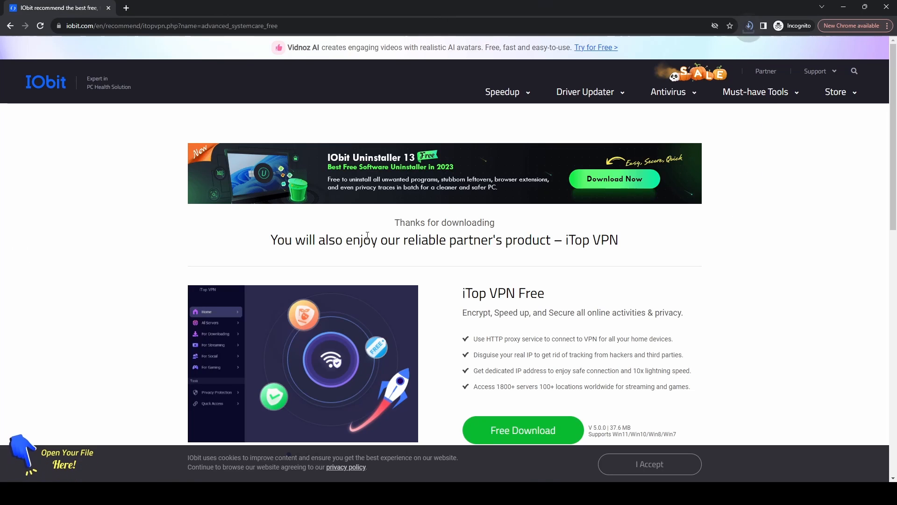
{"action": "left_click", "coordinate": [749, 26]}
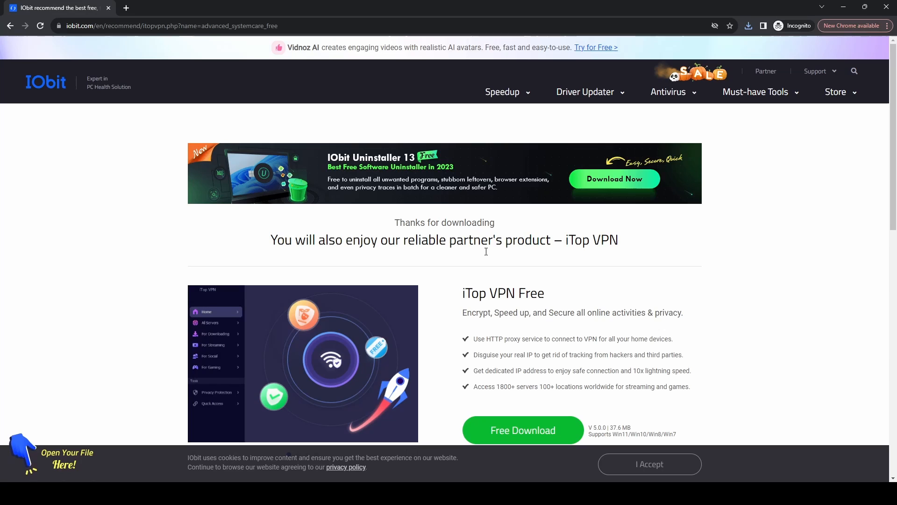
{"action": "mouse_move", "coordinate": [628, 399]}
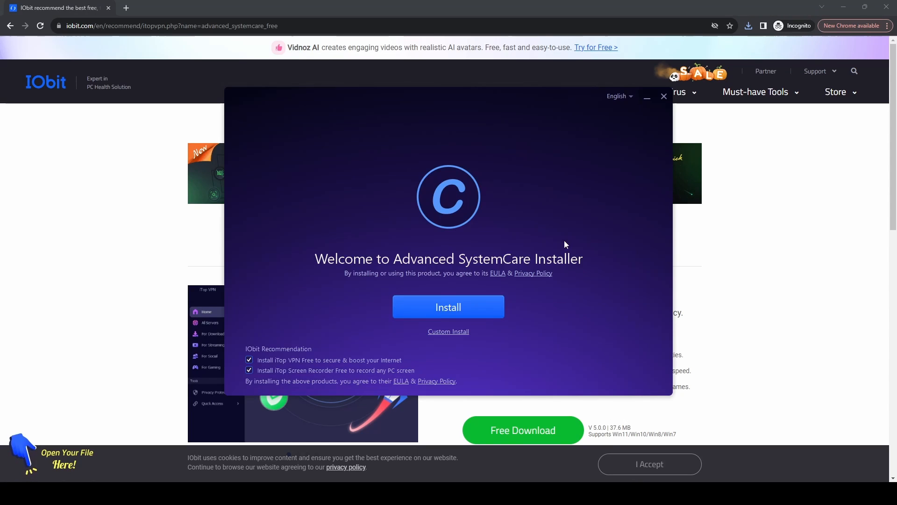
{"action": "mouse_move", "coordinate": [289, 339]}
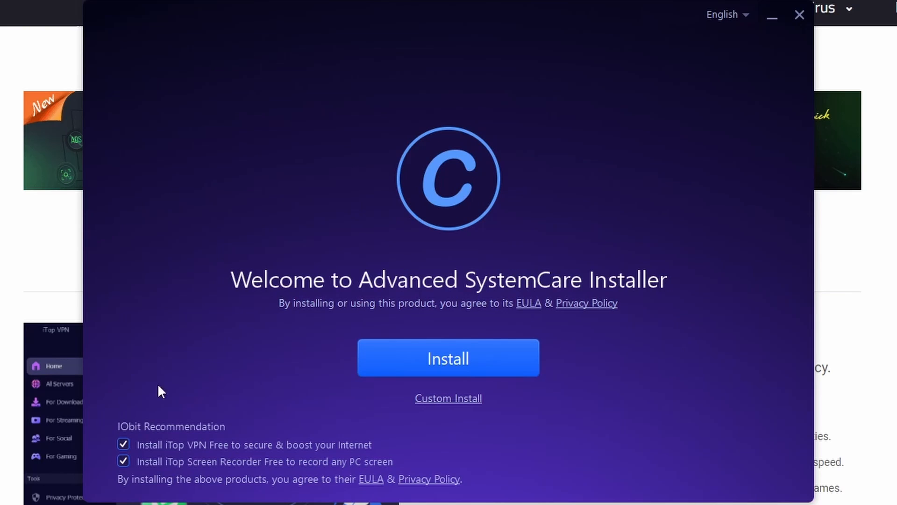
- Uncheck the iTop VPN Free and iTop Screen Recorder Free offers and choose Custom Install
{"action": "left_click", "coordinate": [124, 444]}
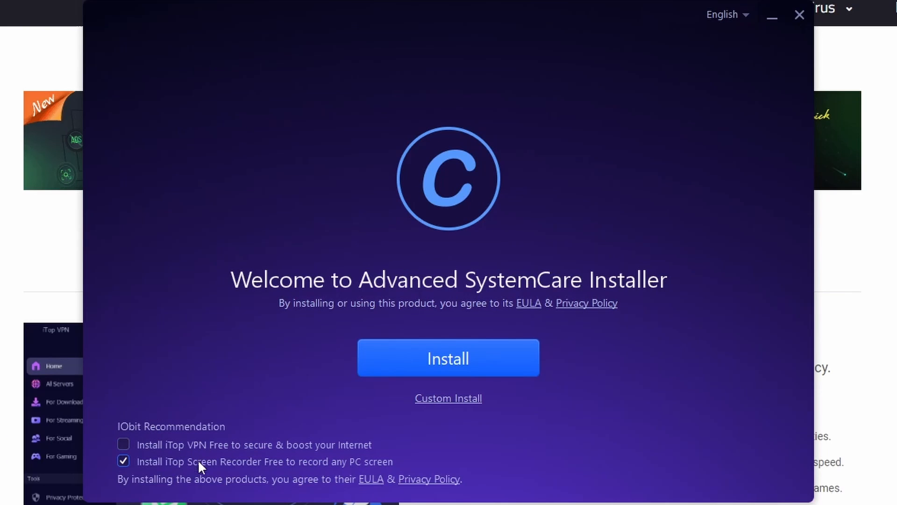
{"action": "left_click", "coordinate": [124, 461]}
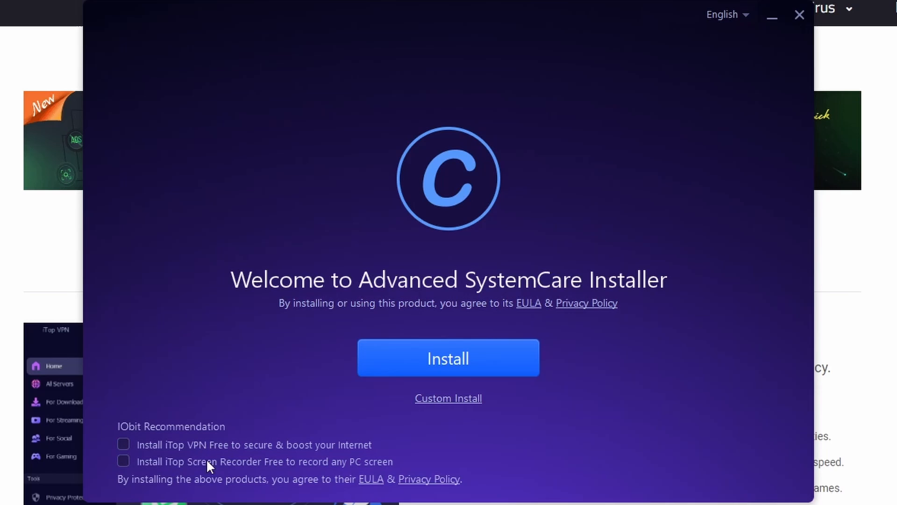
{"action": "mouse_move", "coordinate": [428, 421]}
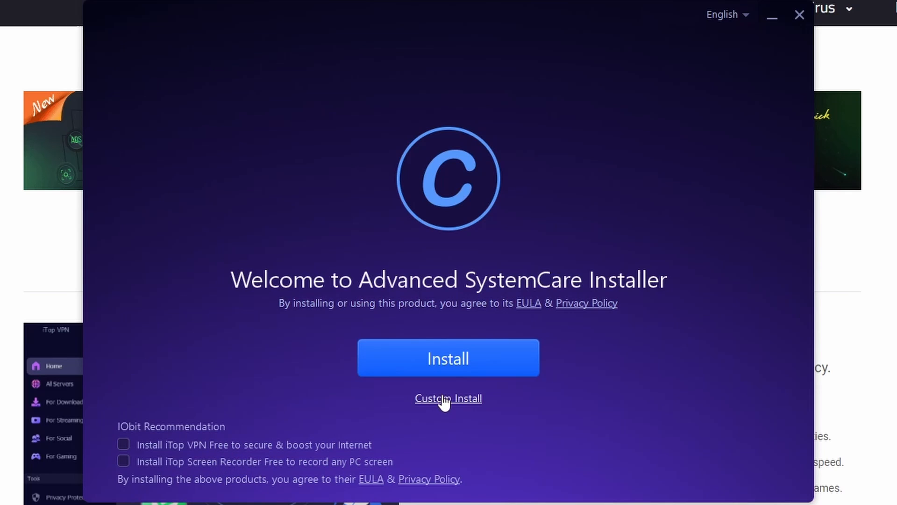
{"action": "left_click", "coordinate": [448, 398]}
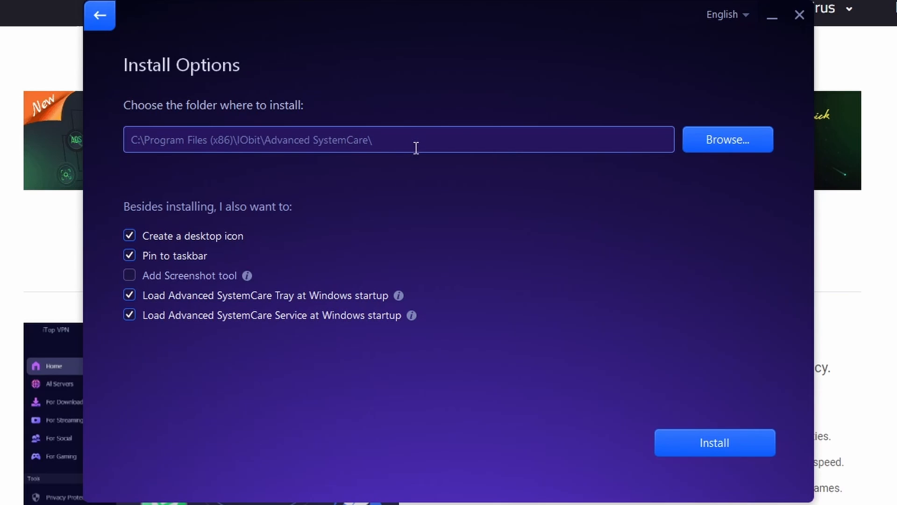
{"action": "mouse_move", "coordinate": [210, 159]}
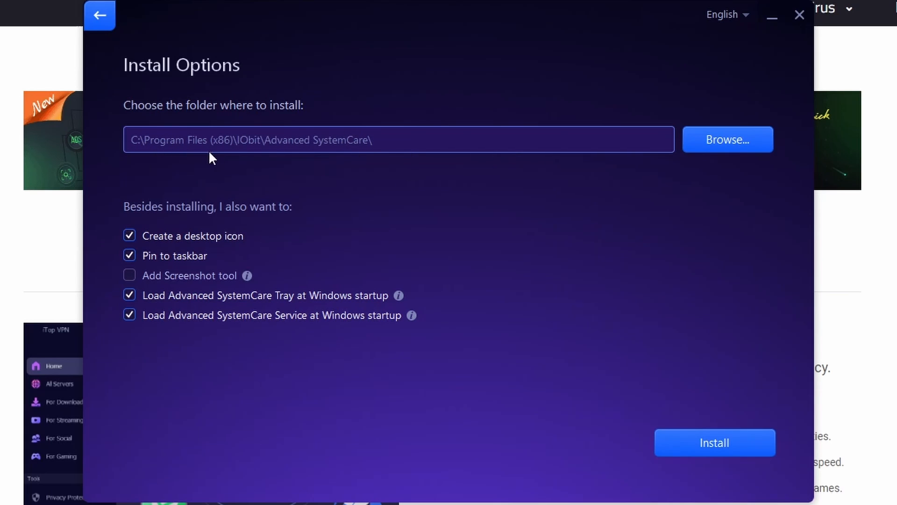
{"action": "mouse_move", "coordinate": [185, 247]}
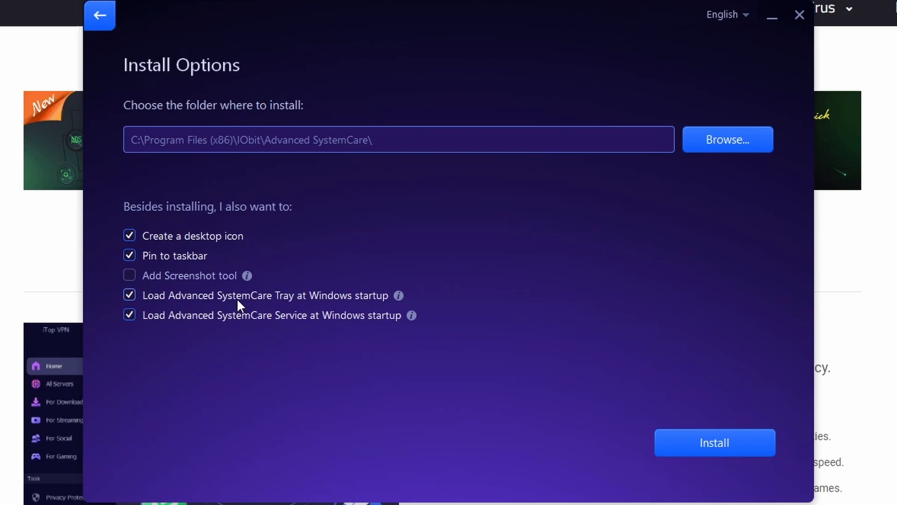
{"action": "mouse_move", "coordinate": [214, 288]}
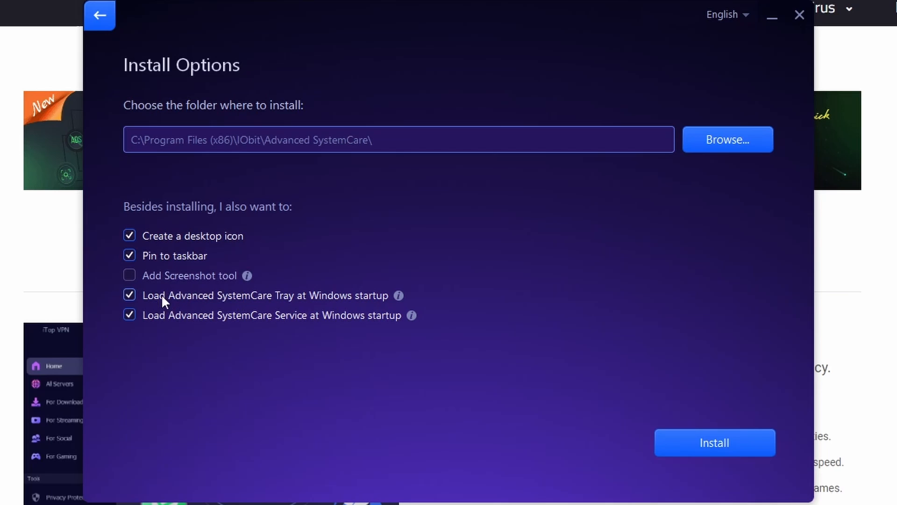
- Keep the service loading at Windows startup, default folder, no Screenshot tool, and begin installing
{"action": "left_click", "coordinate": [129, 315]}
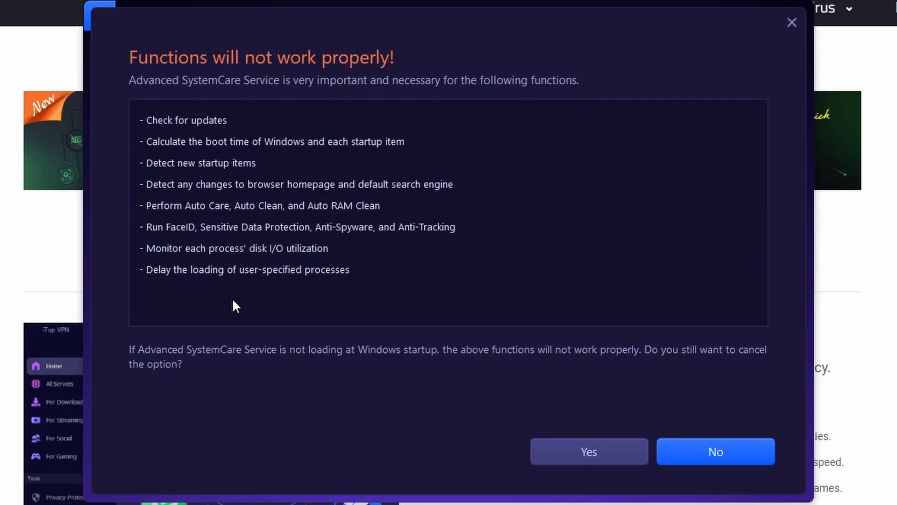
{"action": "mouse_move", "coordinate": [240, 119]}
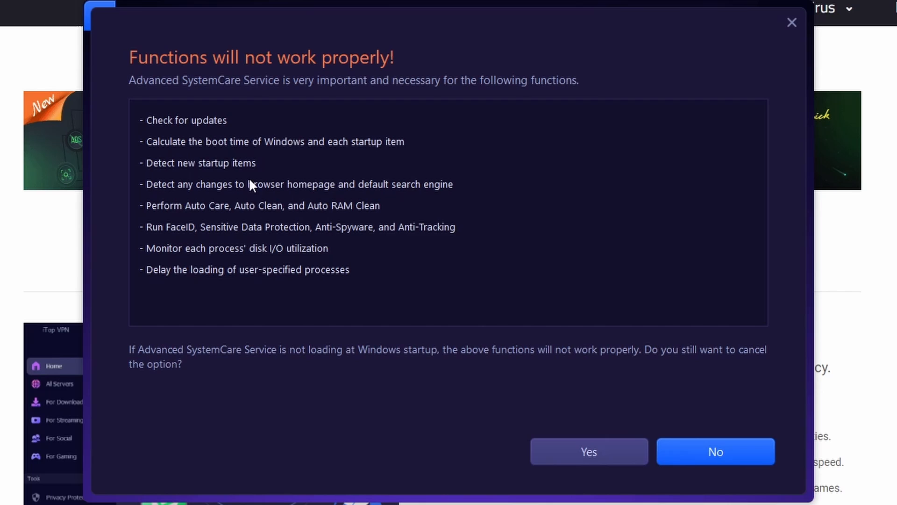
{"action": "mouse_move", "coordinate": [560, 366]}
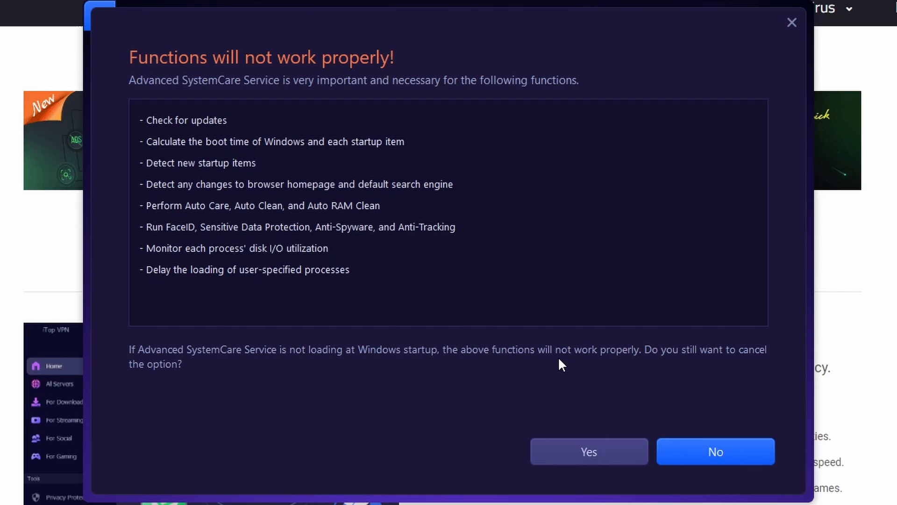
{"action": "left_click", "coordinate": [715, 452]}
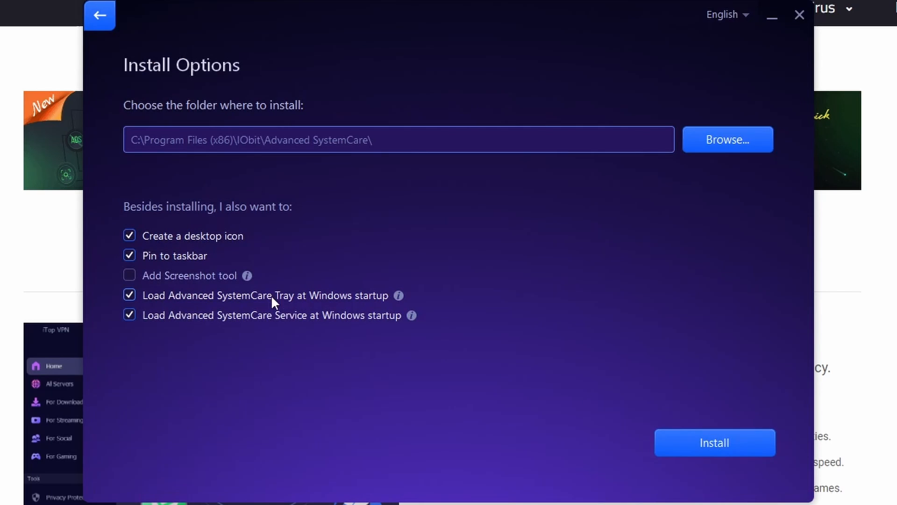
{"action": "mouse_move", "coordinate": [199, 302]}
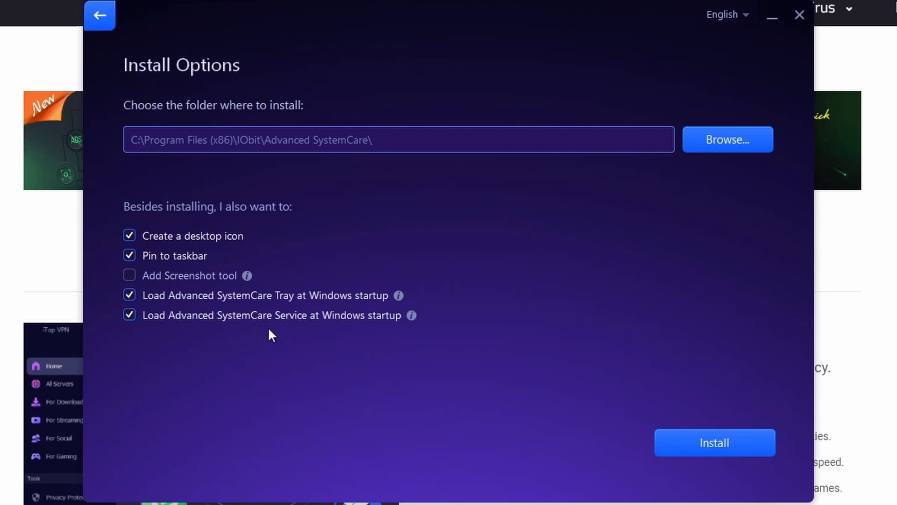
{"action": "mouse_move", "coordinate": [312, 321]}
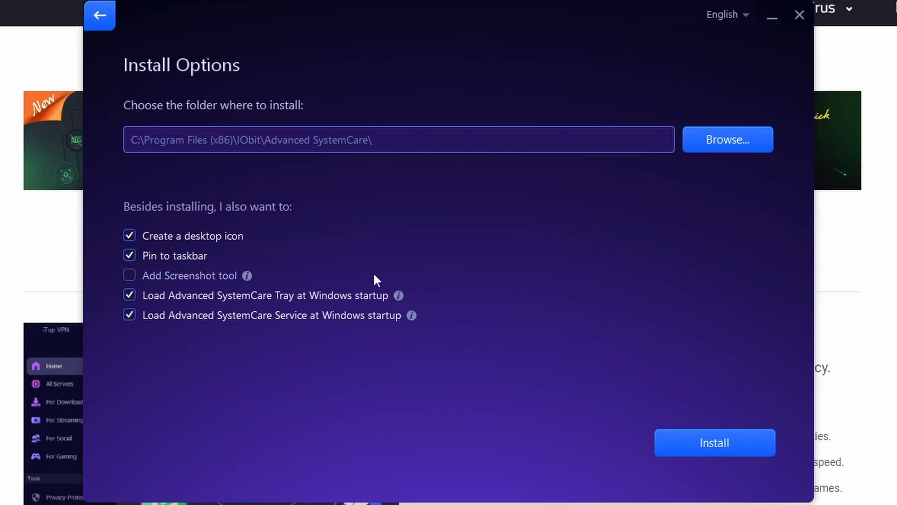
{"action": "mouse_move", "coordinate": [715, 442]}
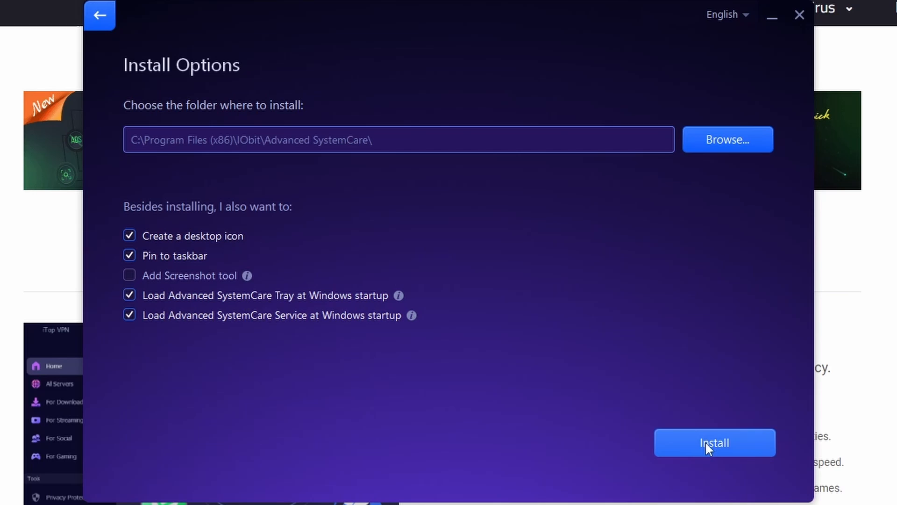
{"action": "left_click", "coordinate": [714, 442]}
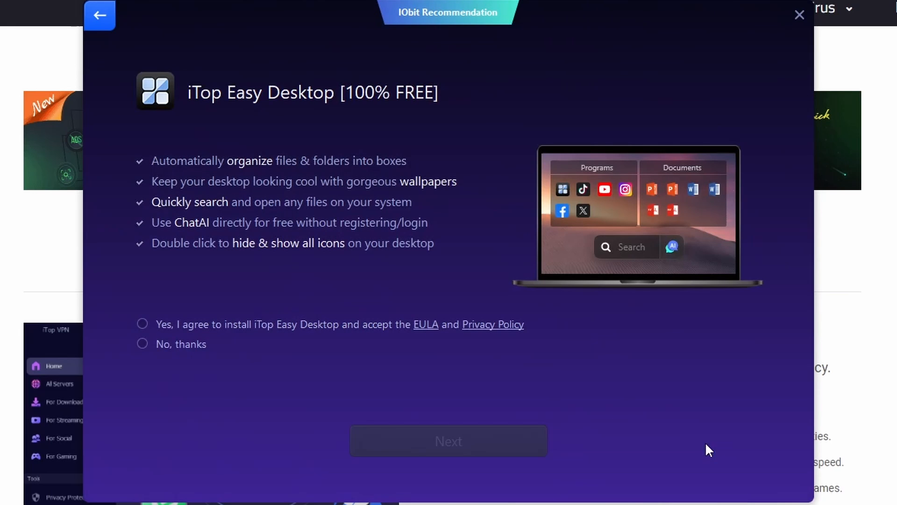
{"action": "mouse_move", "coordinate": [304, 259]}
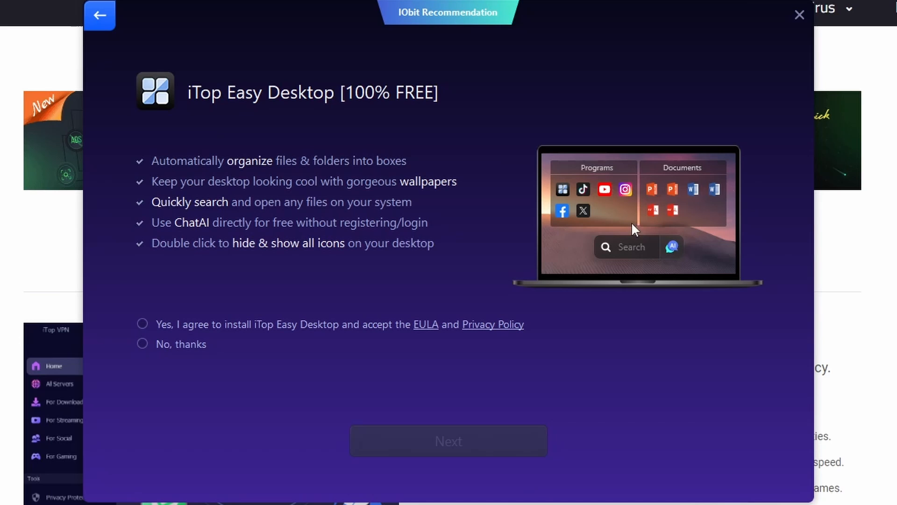
{"action": "mouse_move", "coordinate": [257, 258]}
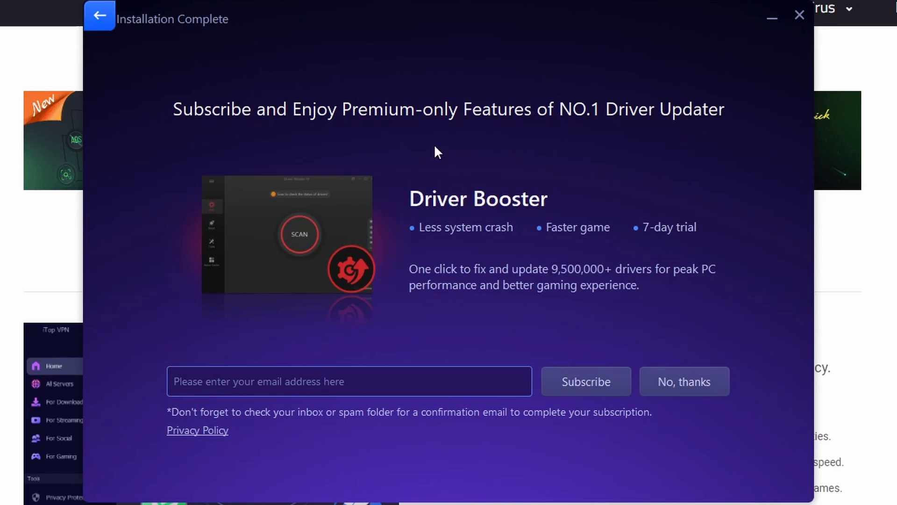
{"action": "mouse_move", "coordinate": [325, 368]}
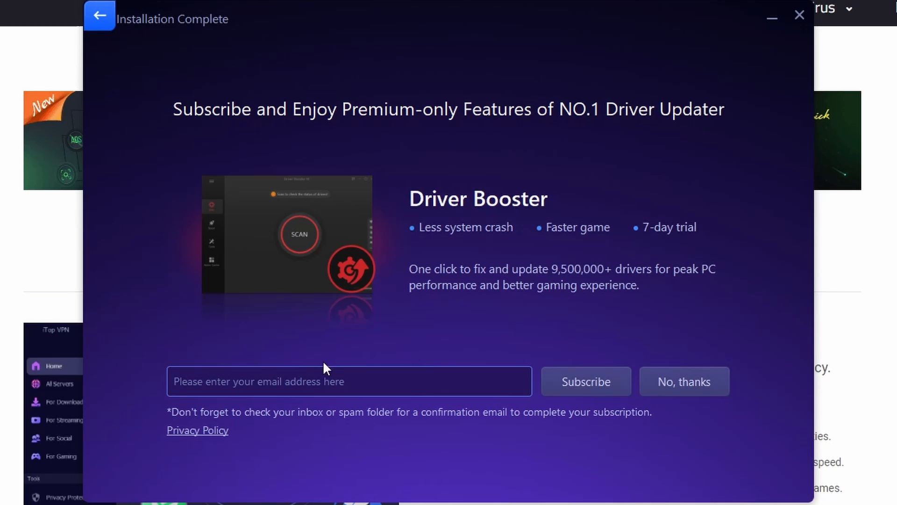
{"action": "mouse_move", "coordinate": [635, 262]}
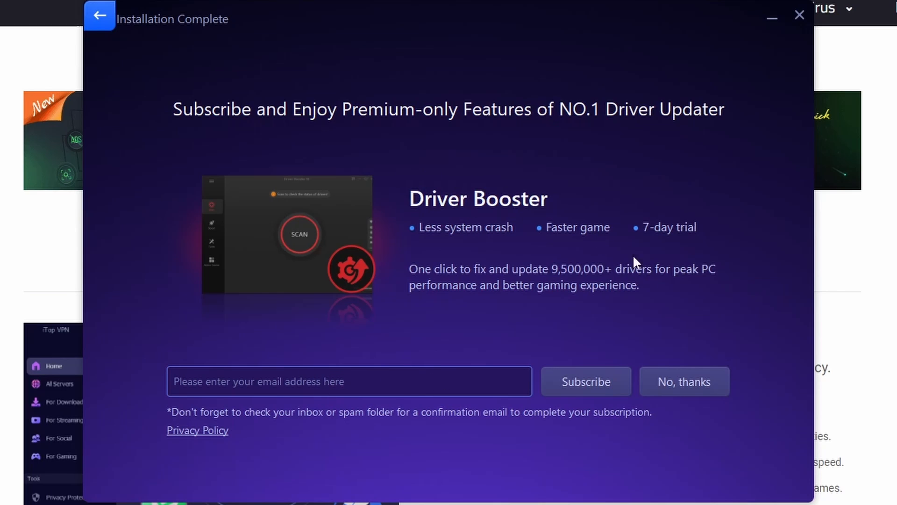
- Choose 'No, thanks' on Driver Booster, uncheck Learn more online, and Finish to launch the program
{"action": "left_click", "coordinate": [684, 382]}
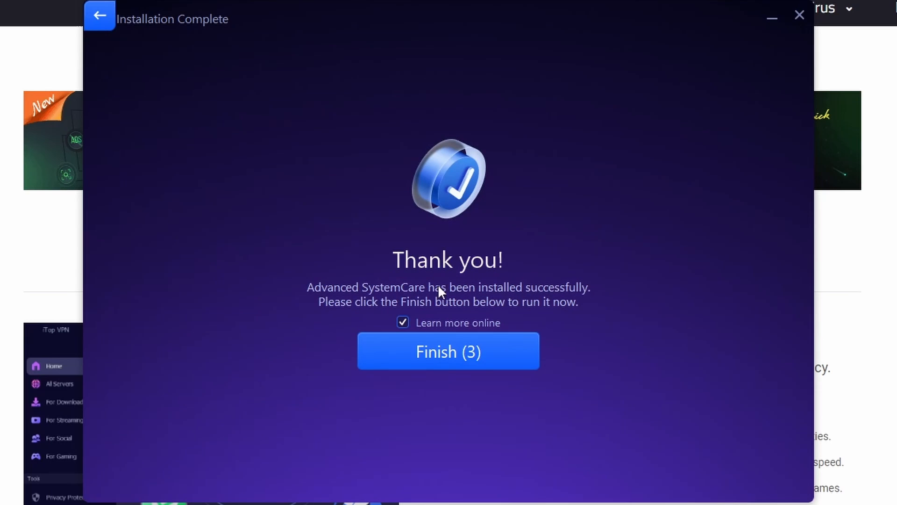
{"action": "left_click", "coordinate": [401, 323]}
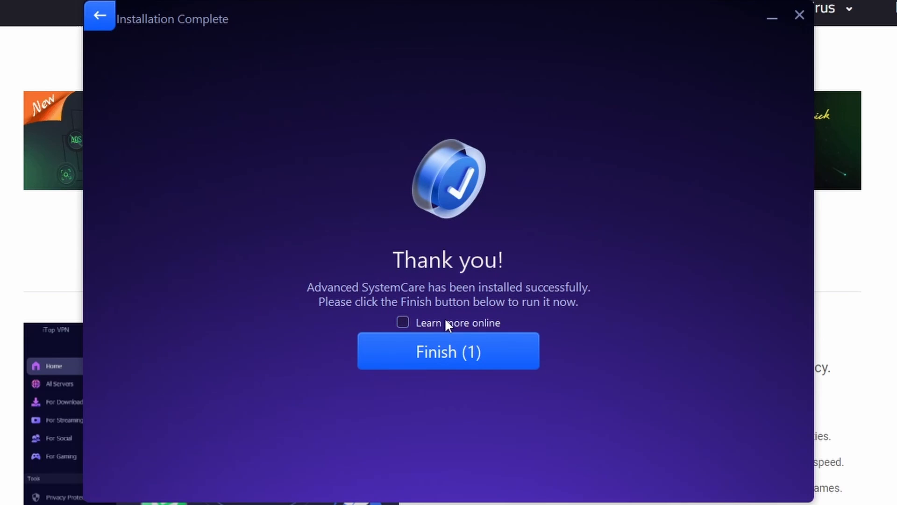
{"action": "left_click", "coordinate": [447, 350]}
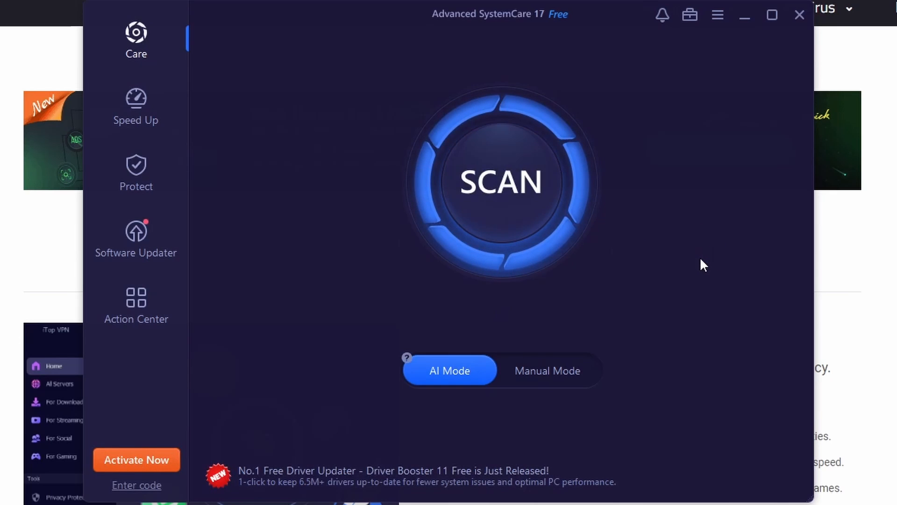
{"action": "left_click", "coordinate": [135, 108]}
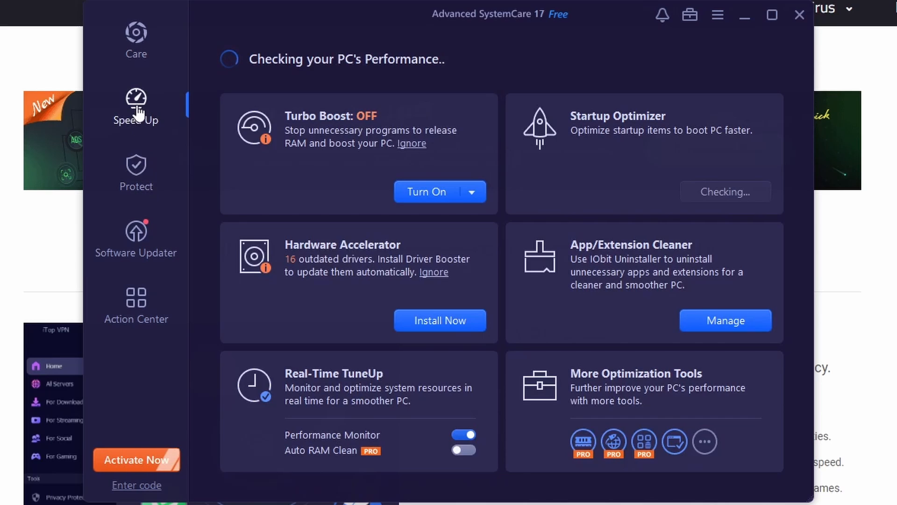
{"action": "left_click", "coordinate": [137, 38]}
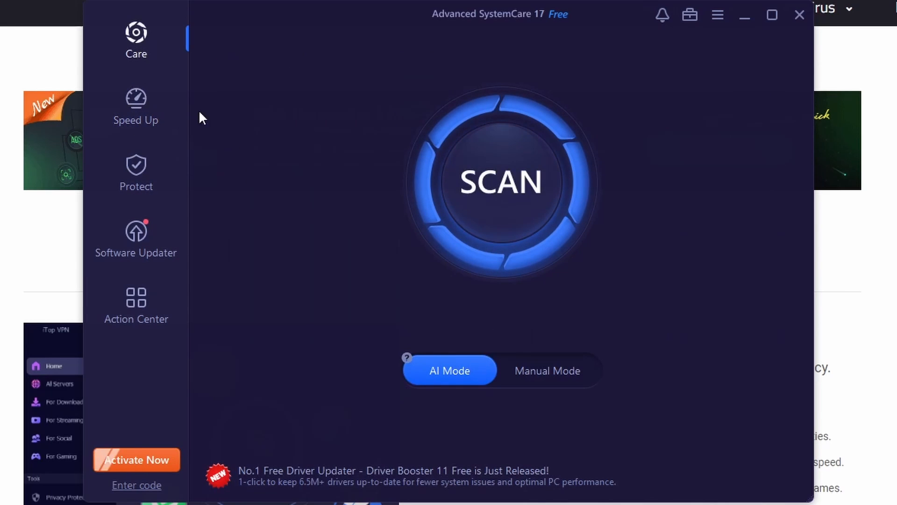
{"action": "left_click", "coordinate": [135, 108]}
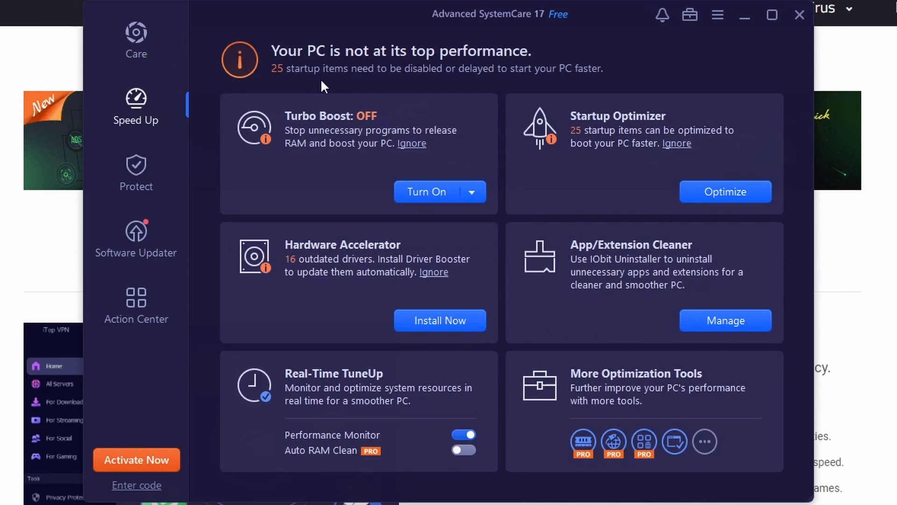
{"action": "left_click", "coordinate": [137, 172]}
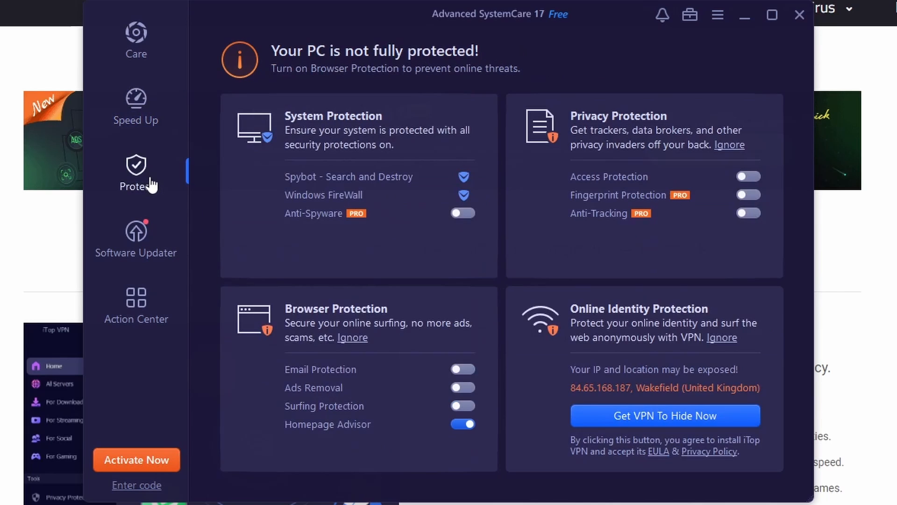
{"action": "left_click", "coordinate": [136, 237]}
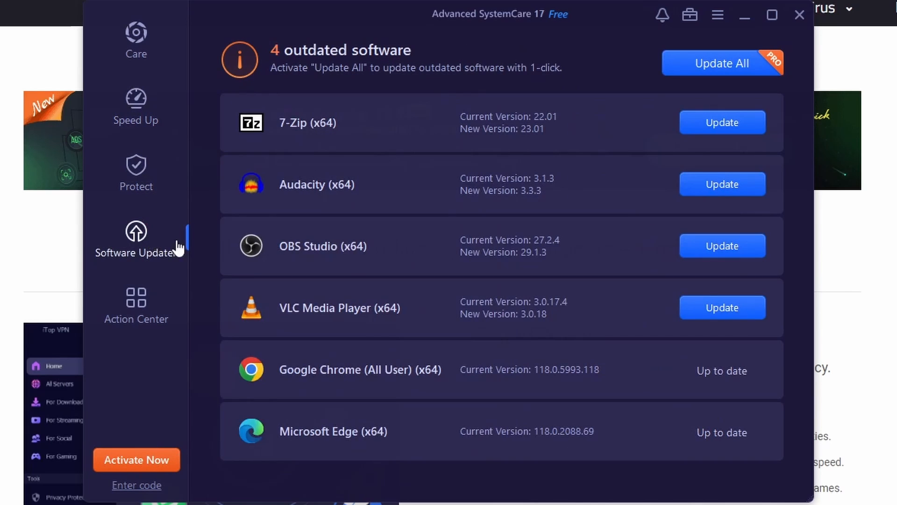
{"action": "left_click", "coordinate": [136, 302]}
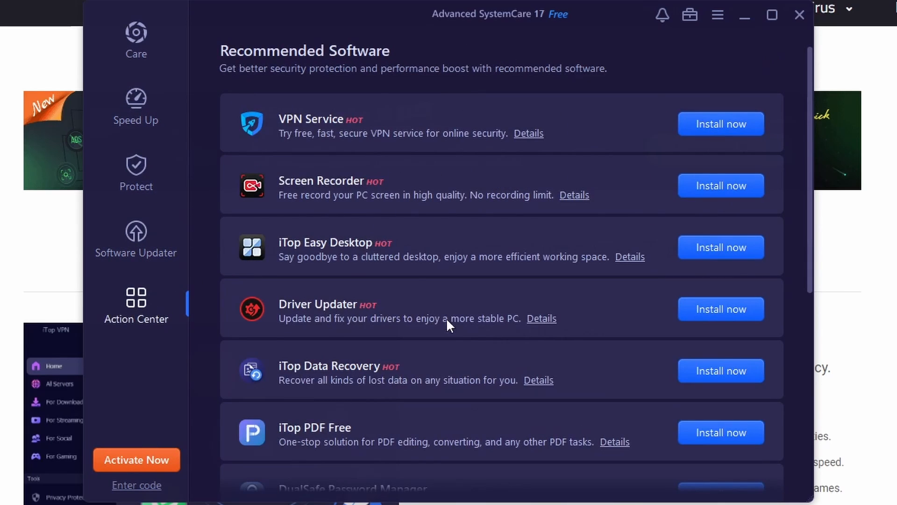
{"action": "left_click", "coordinate": [137, 40]}
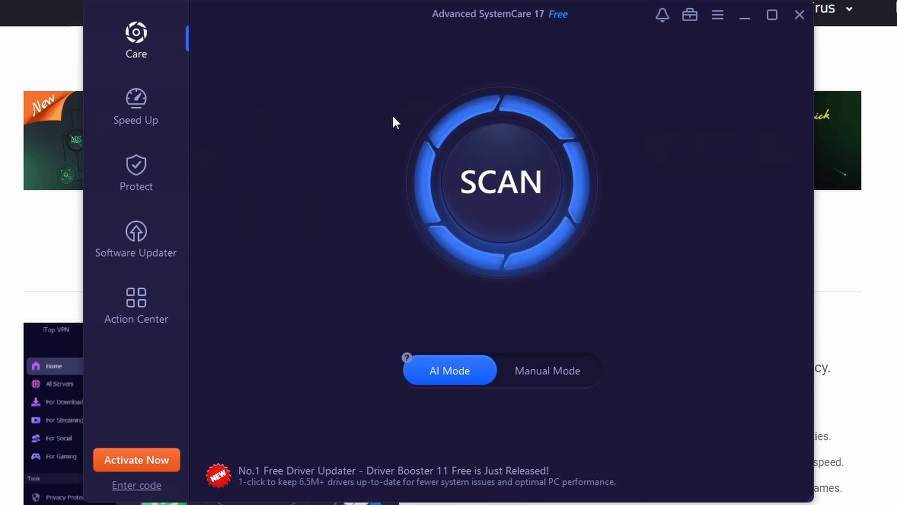